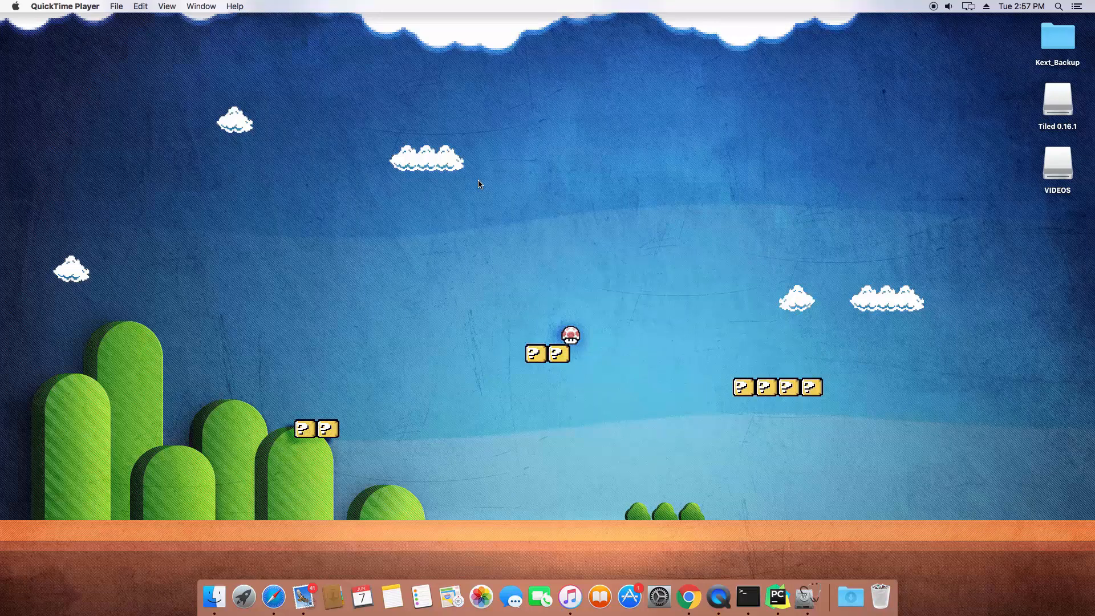
pyautogui.moveTo(800, 570)
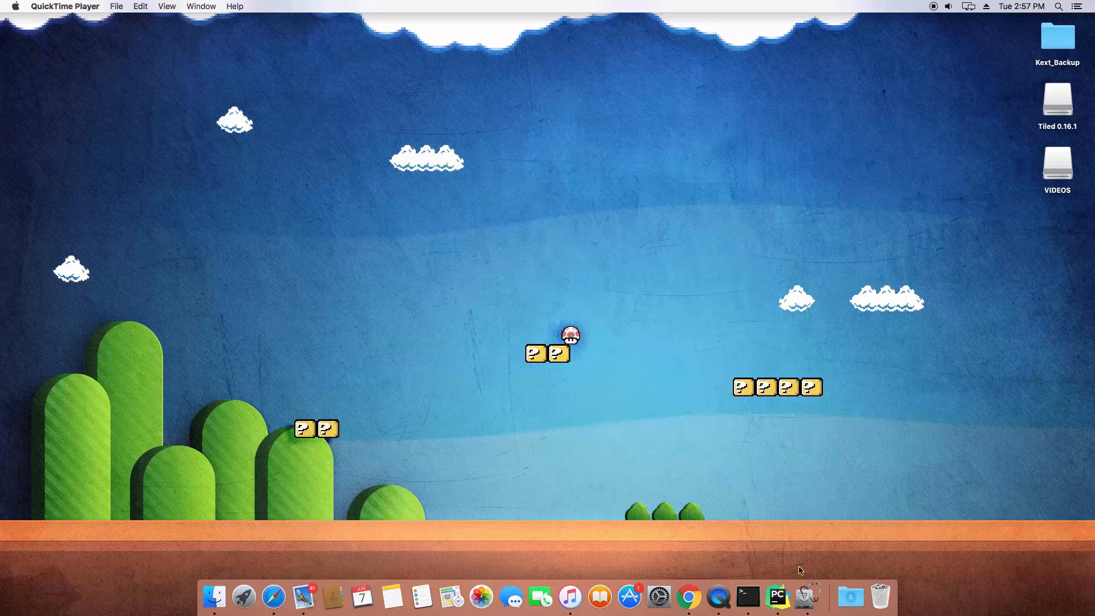
# Bring up a Terminal window running the Python 3.5.1 interactive prompt
pyautogui.click(748, 597)
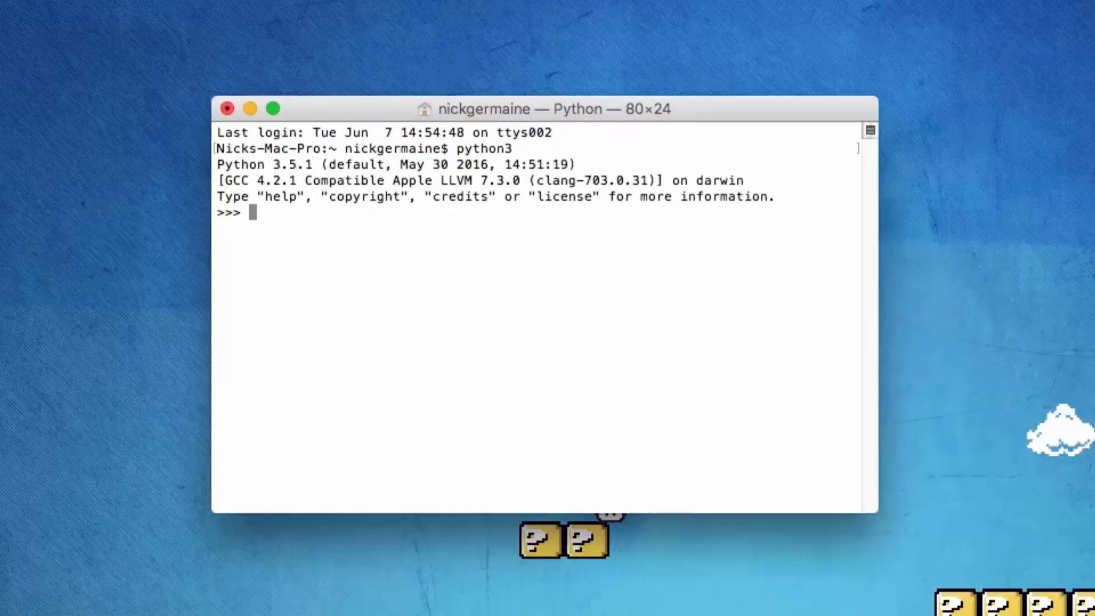
# Start an empty pair of curly braces at the >>> prompt for a dictionary literal
pyautogui.write('[]')
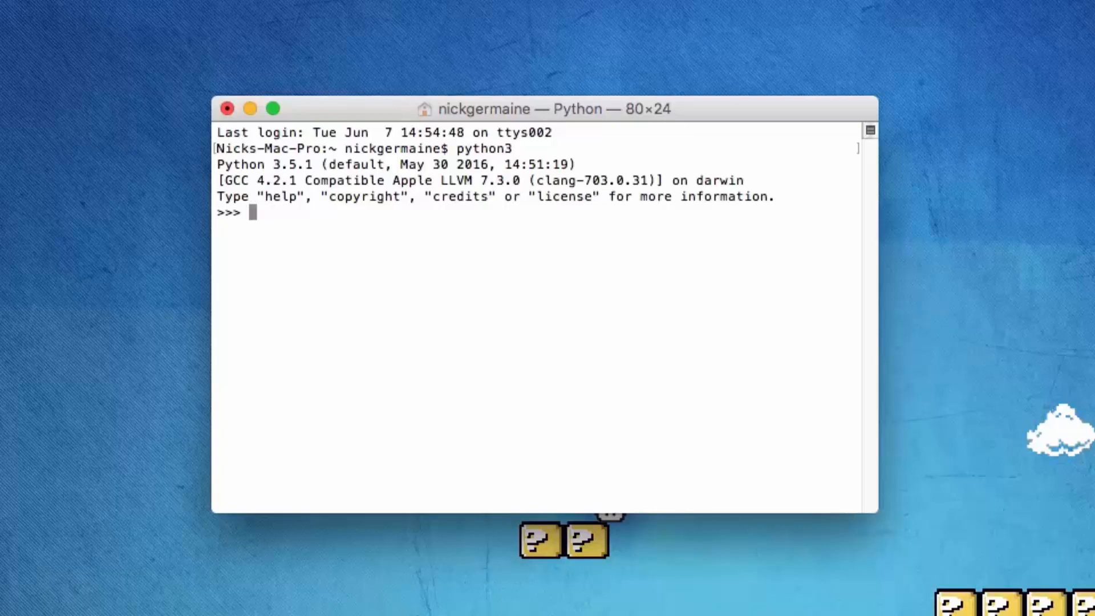
pyautogui.write('{}')
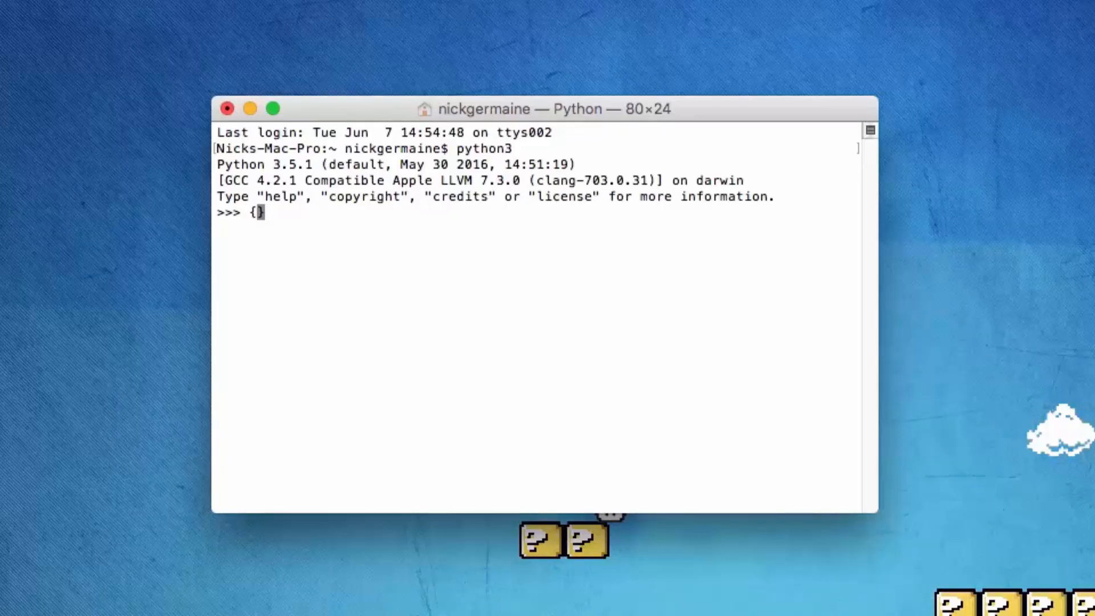
# Fill in the dictionary with "name": "Nick", "age": 27 and "hobby": "code" and evaluate it
pyautogui.write('"name')
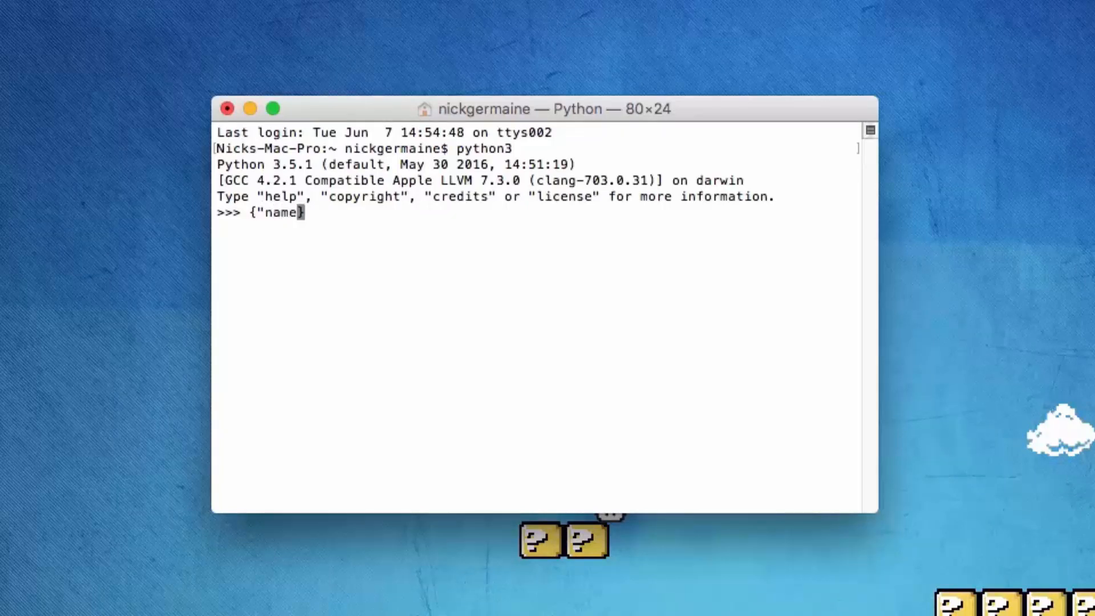
pyautogui.write(': "')
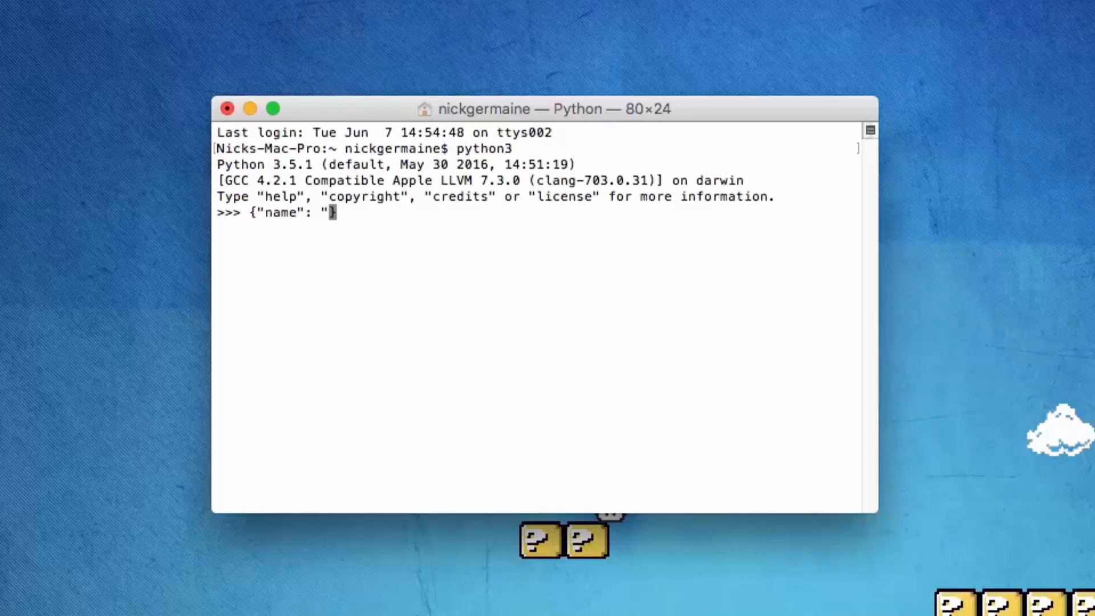
pyautogui.write('Nick", "')
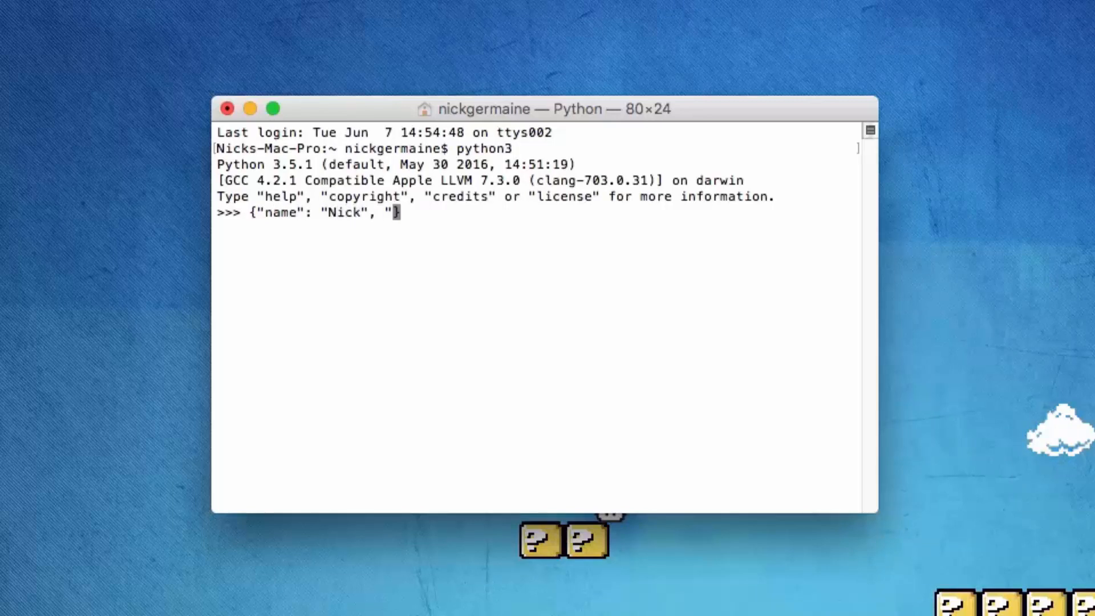
pyautogui.write('age":')
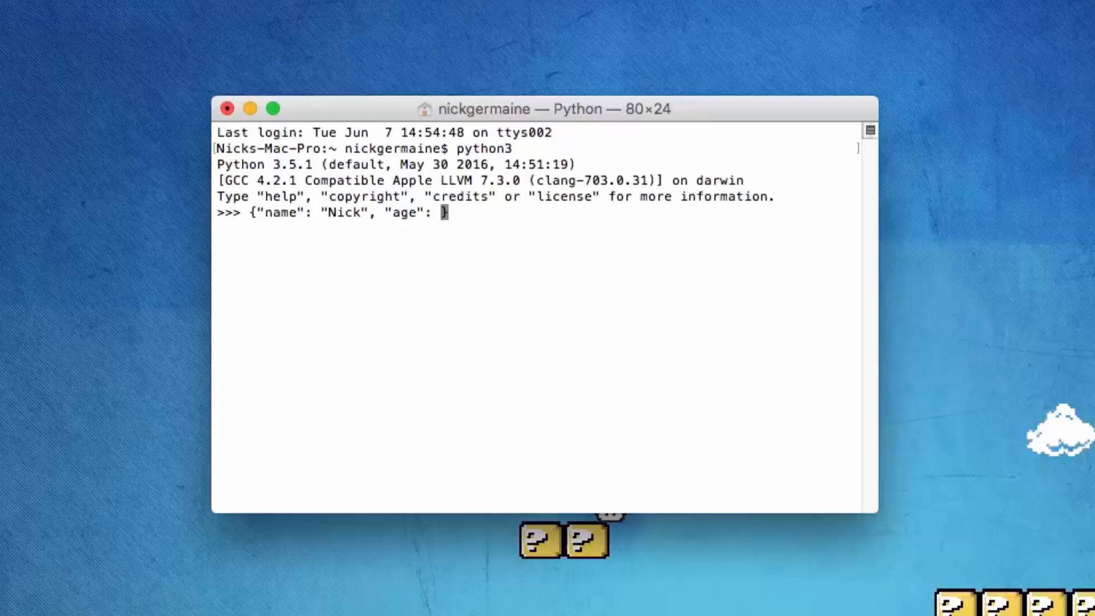
pyautogui.write('27,')
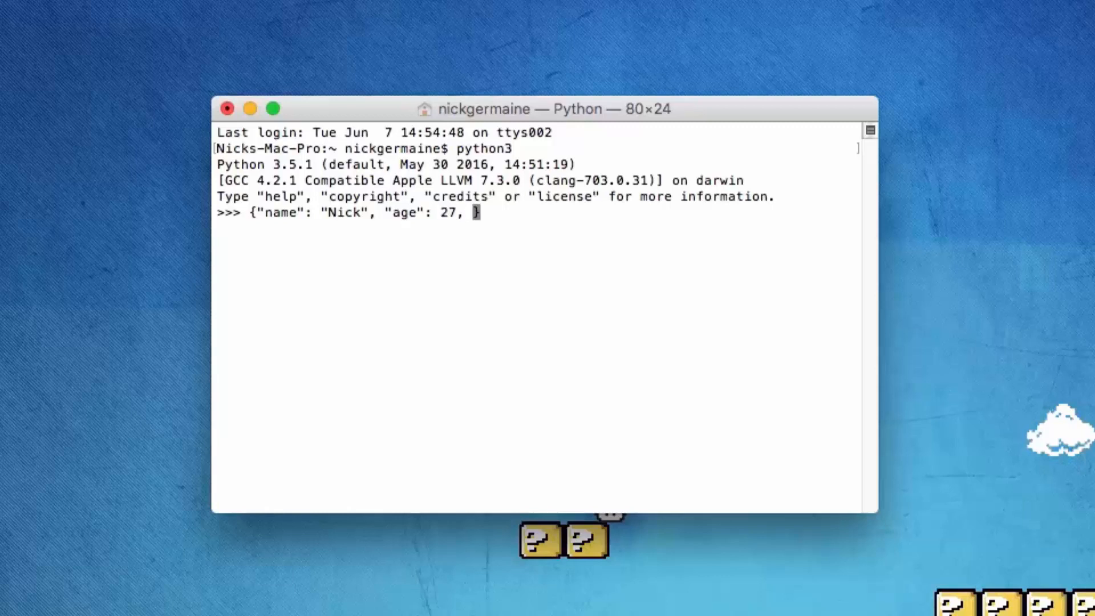
pyautogui.write('"hobby')
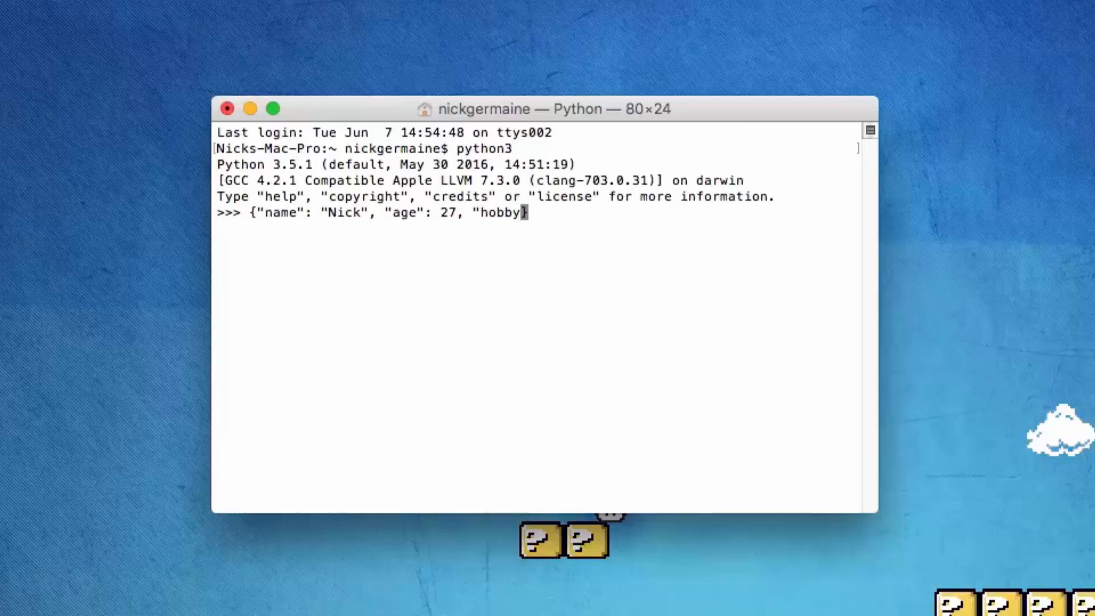
pyautogui.write(': "')
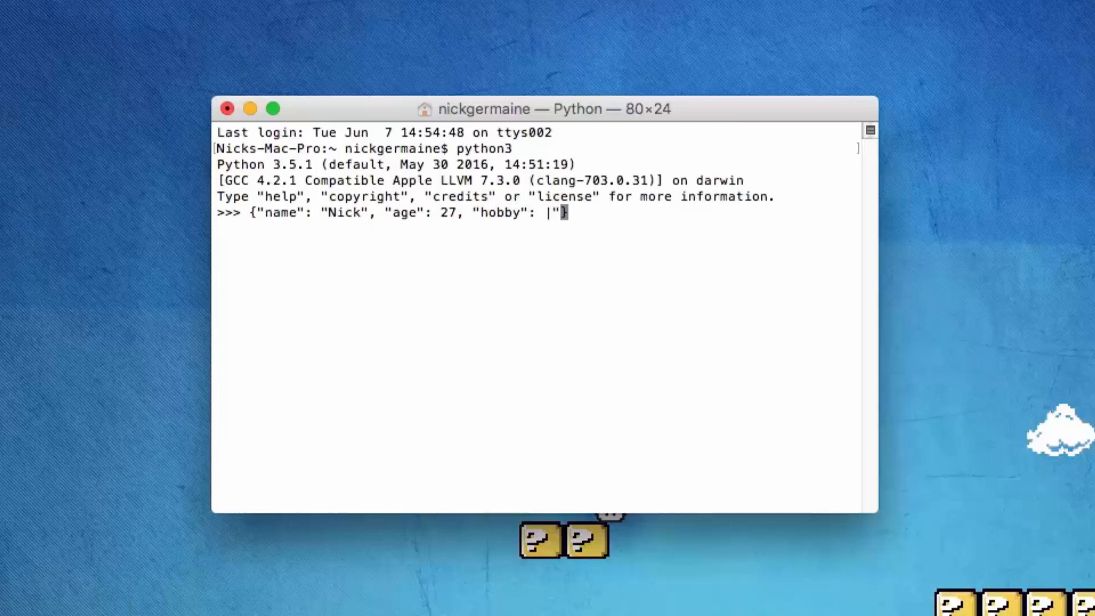
pyautogui.write('code')
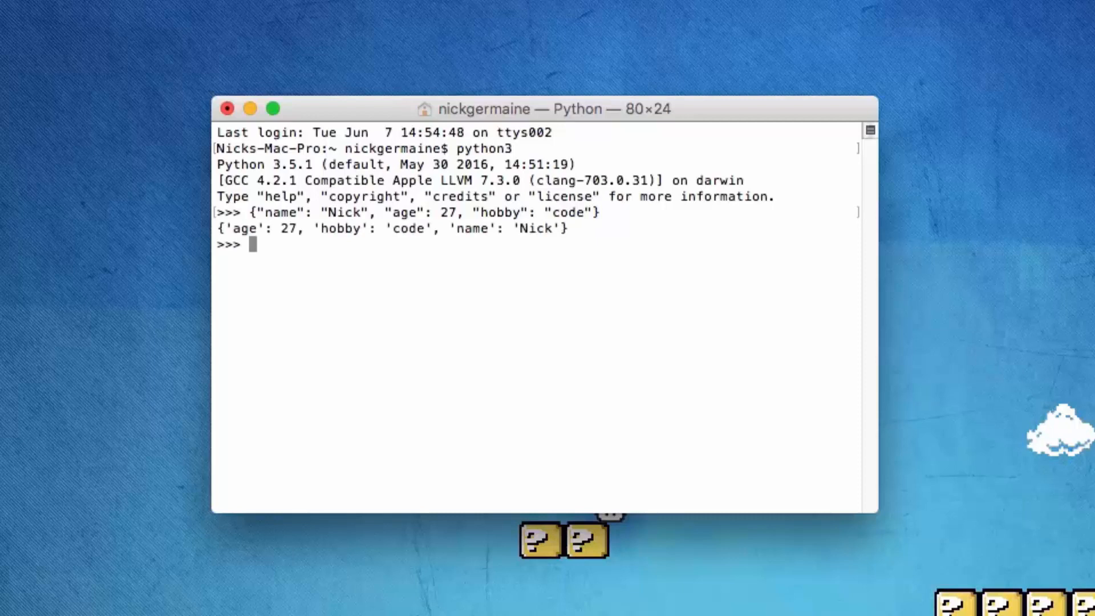
# Re-enter the same {name, age, hobby} dictionary literal at the next prompt
pyautogui.write('{"name": "Nick", "age": 27, "hobby": "code"}')
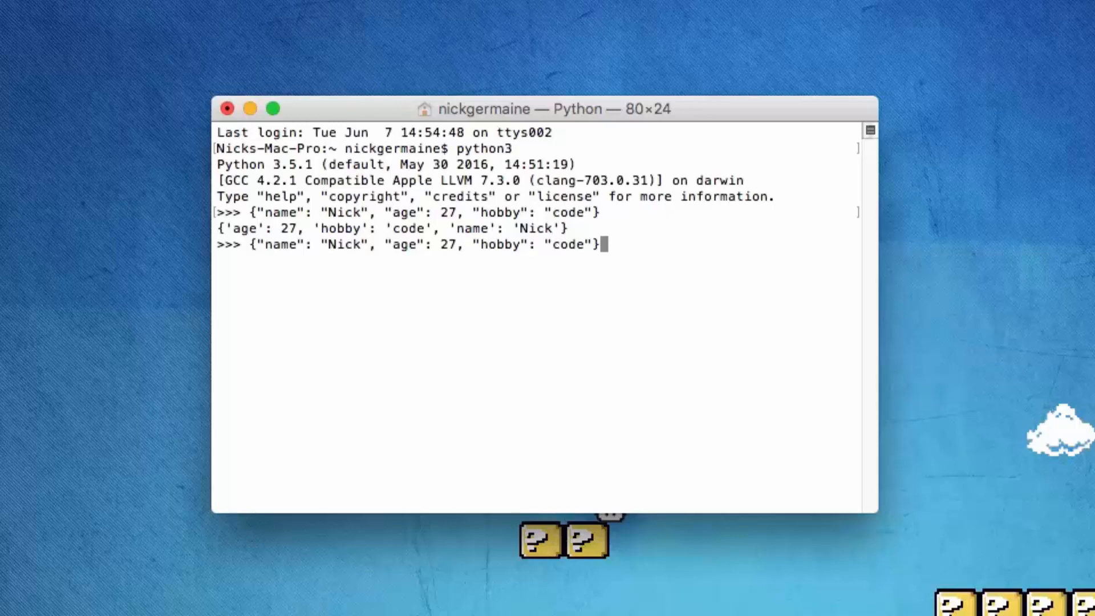
# Show .name raising AttributeError, then ['name'] returning 'Nick'
pyautogui.write('.nam')
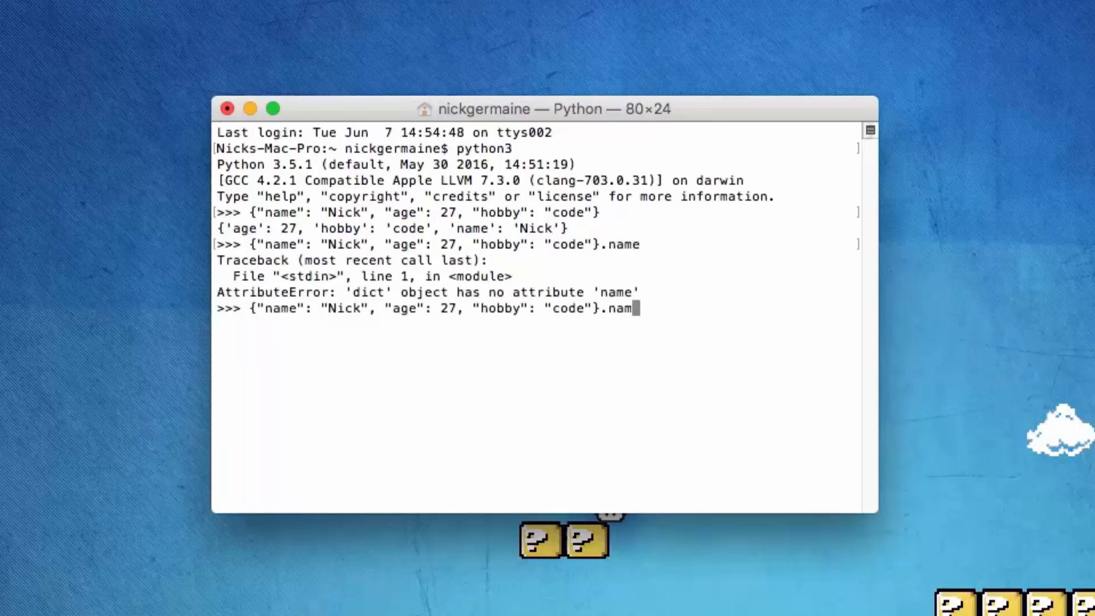
pyautogui.write("['n")
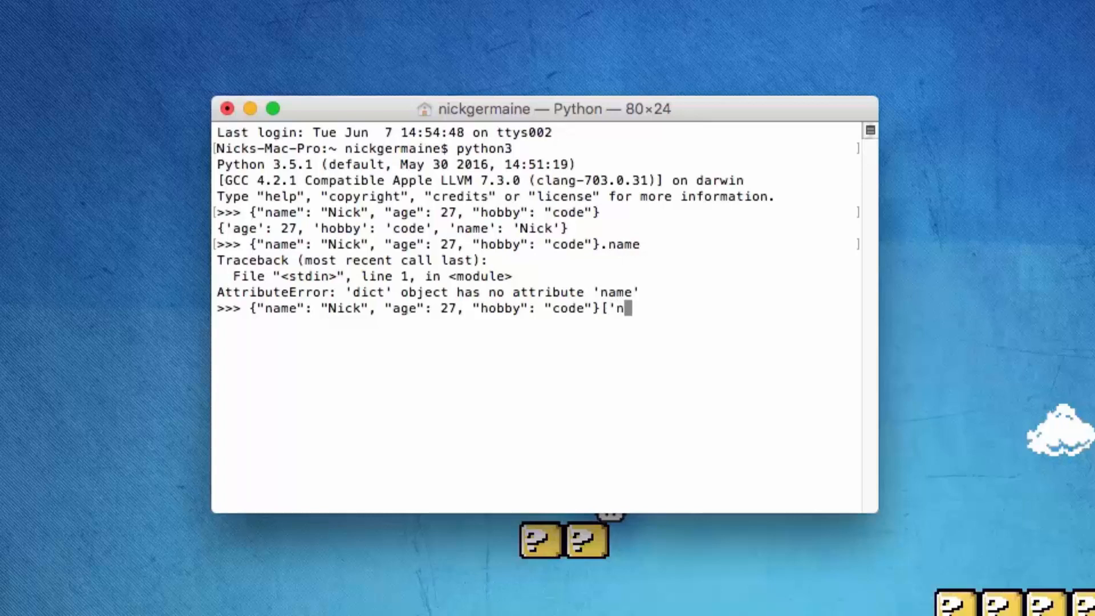
pyautogui.press('Return')
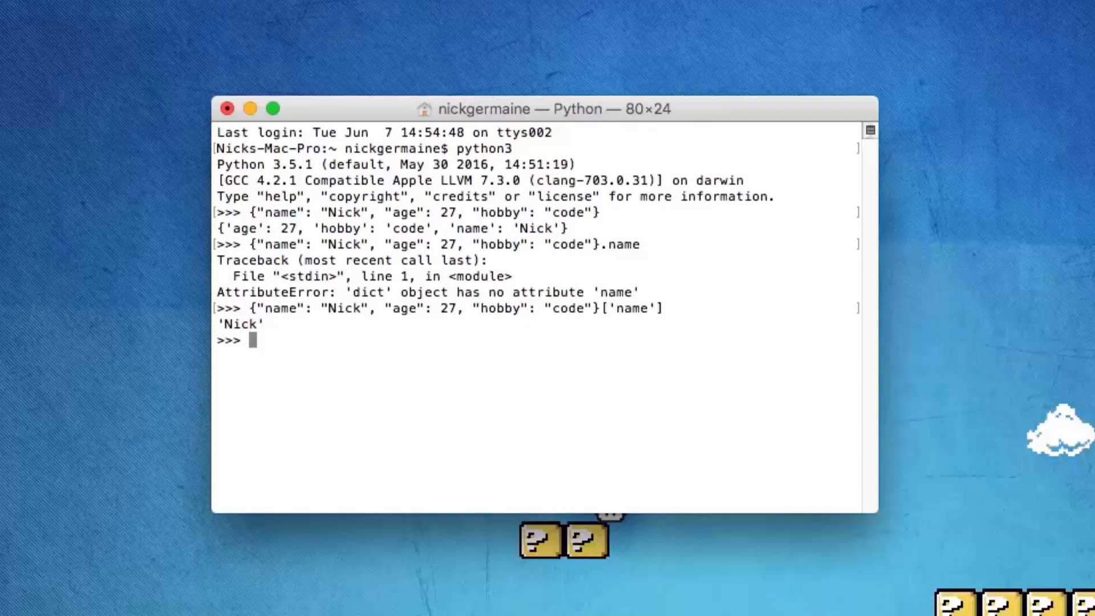
pyautogui.doubleClick(624, 244)
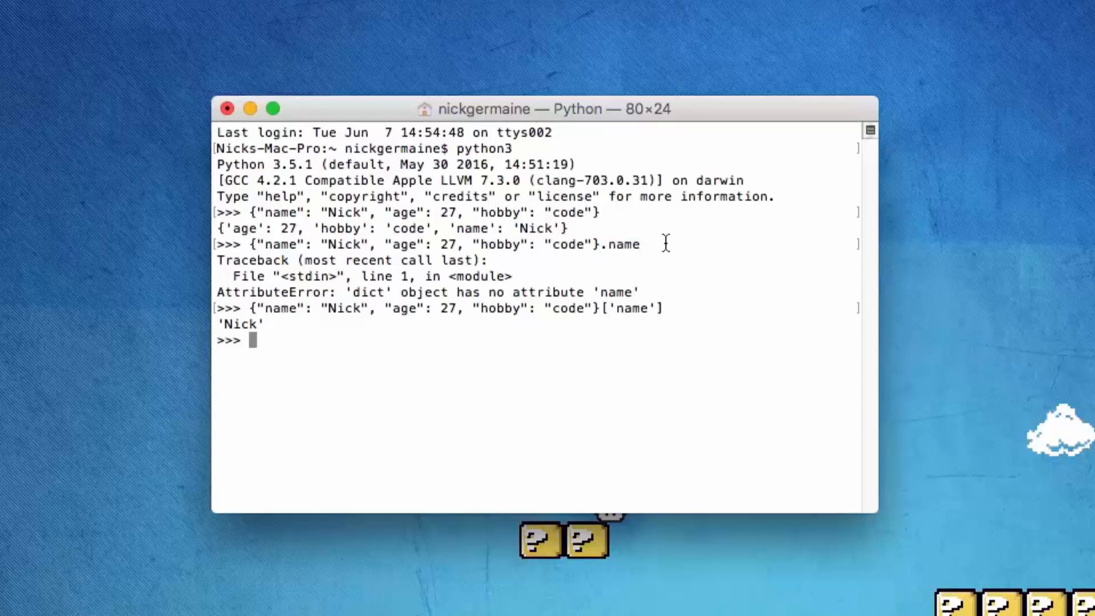
pyautogui.moveTo(600, 308)
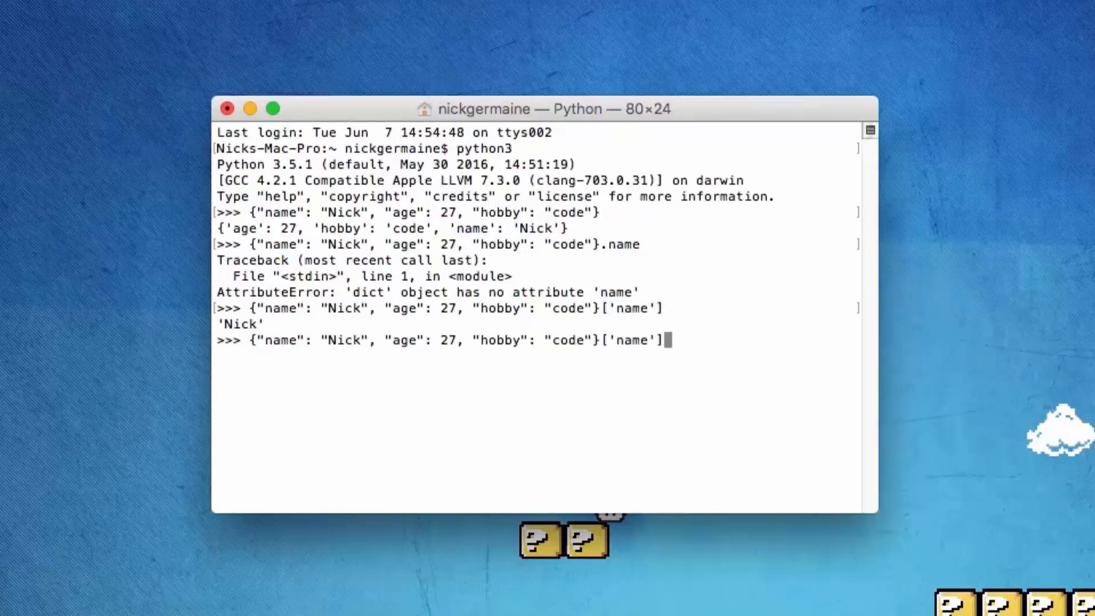
# Index the dictionary with [0] to get KeyError: 0, then look up ["name"] for 'Nick'
pyautogui.press('Backspace')
pyautogui.write('0')
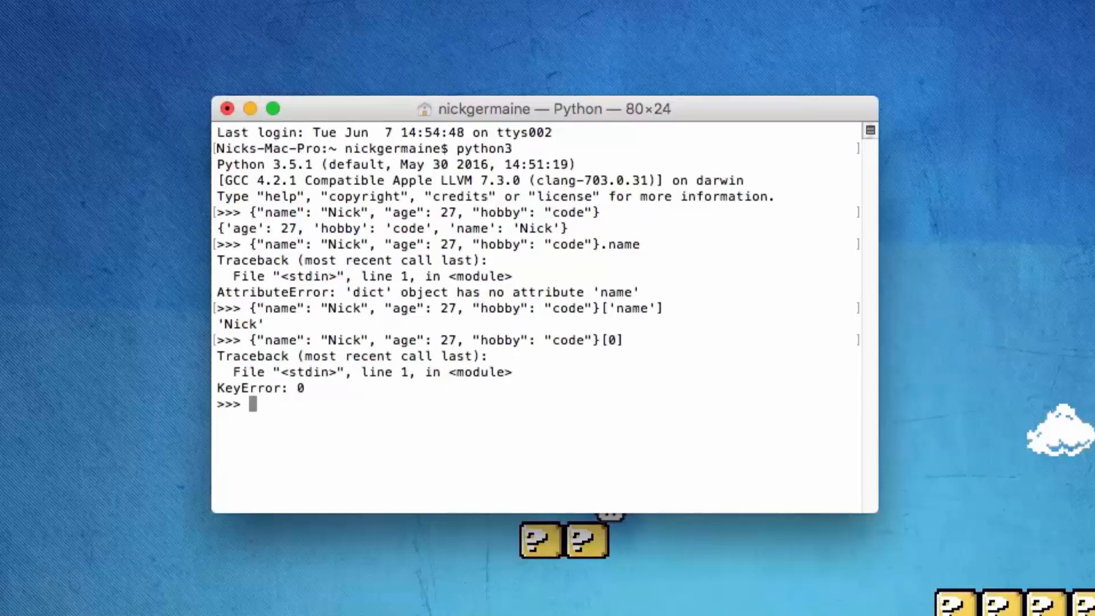
pyautogui.write('{"name": "Nick", "age": 27, "hobby": "code"}[0]')
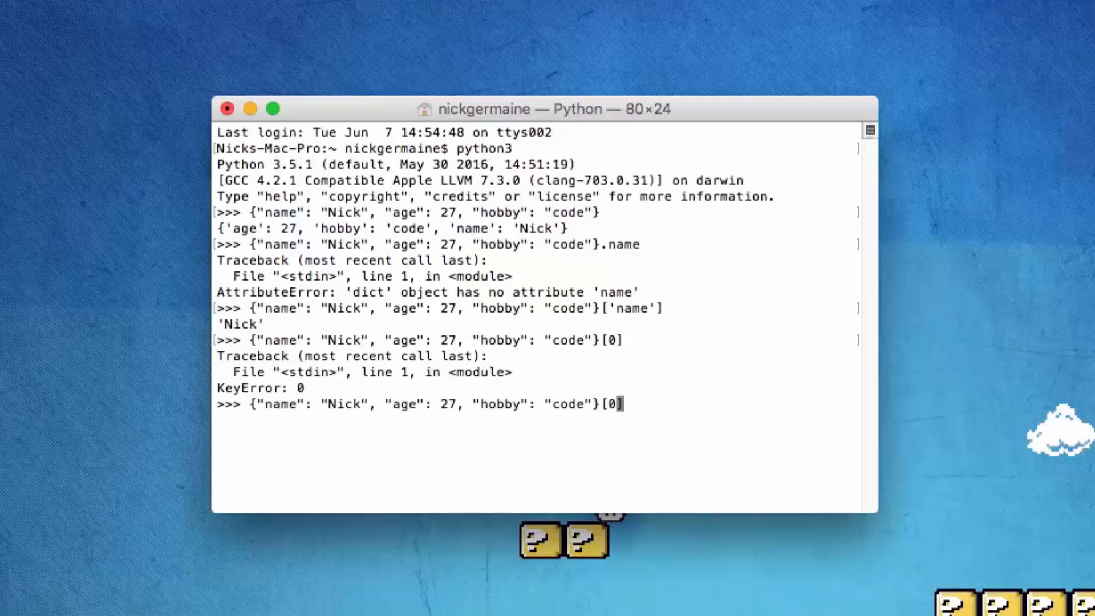
pyautogui.write('"name')
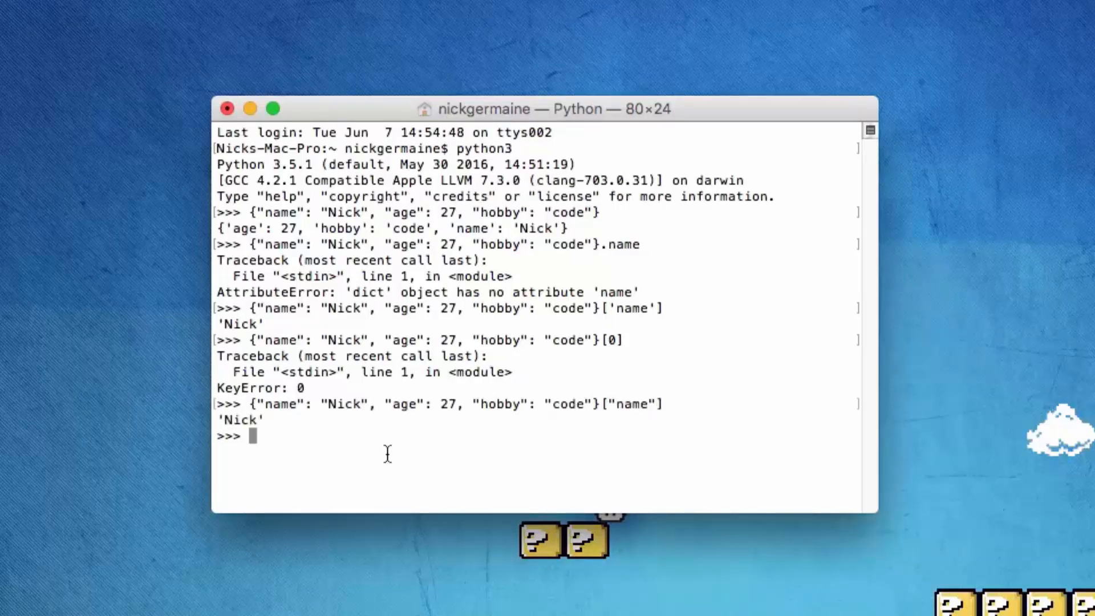
pyautogui.moveTo(291, 405)
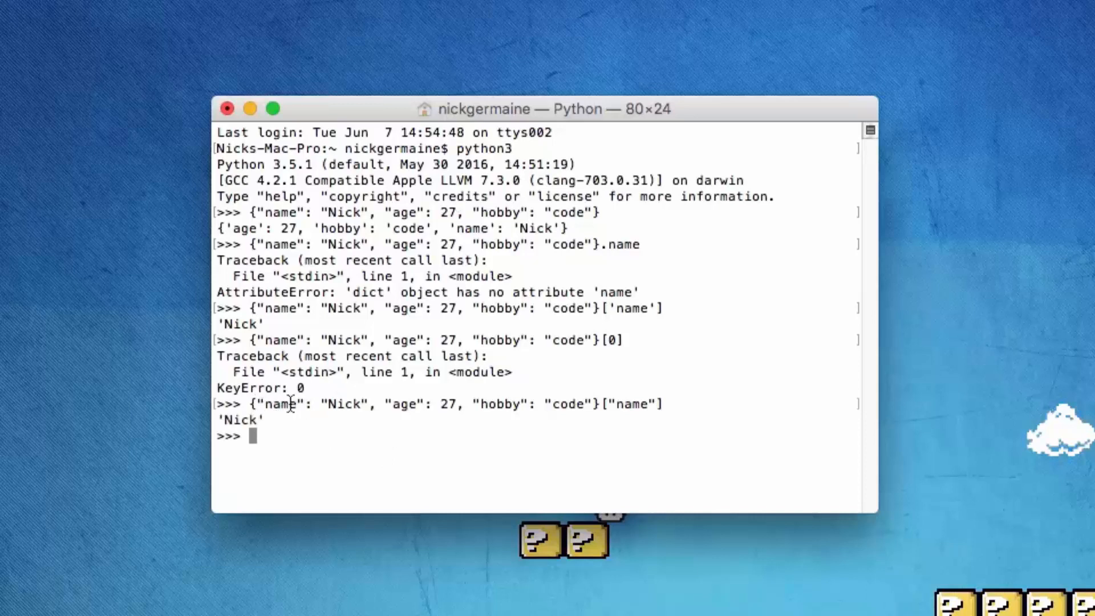
# Look up the "age" key for 27 and the "hobby" key for 'code'
pyautogui.write('{"name": "Nick", "age": 27, "hobby": "code"}["name"]')
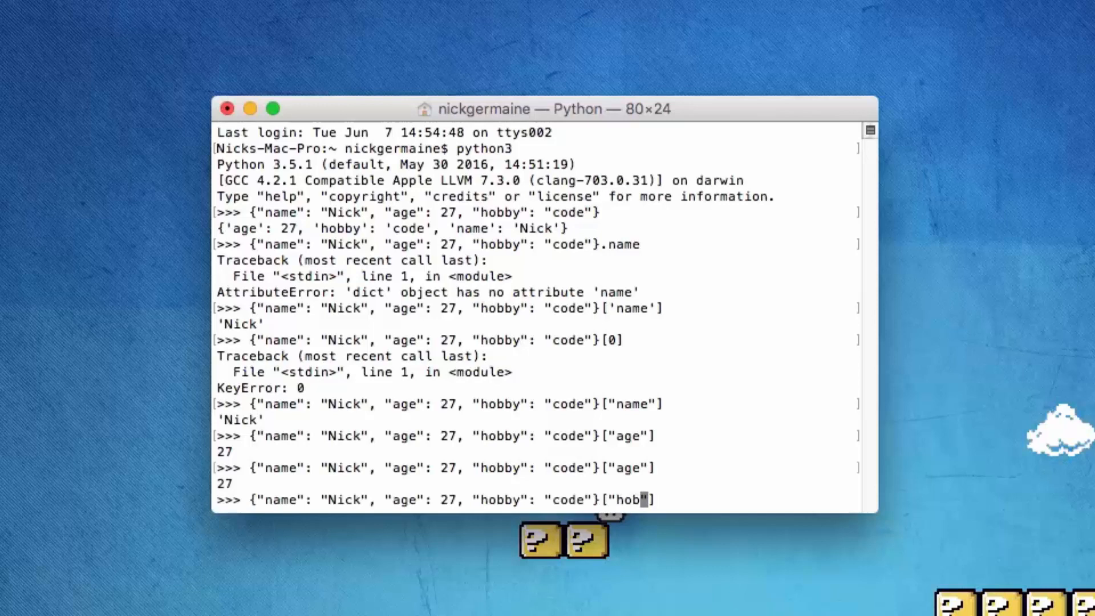
pyautogui.press('Enter')
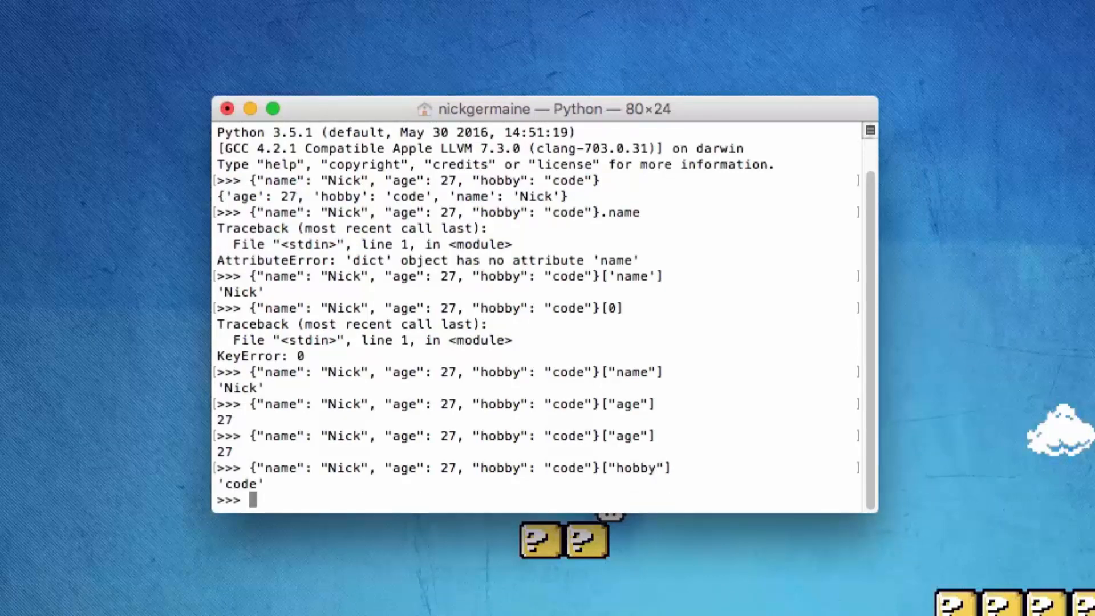